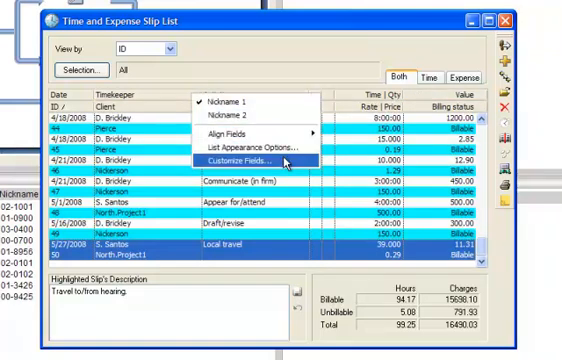
Step: Open Customize Fields from the slip list column header's context menu
click(241, 160)
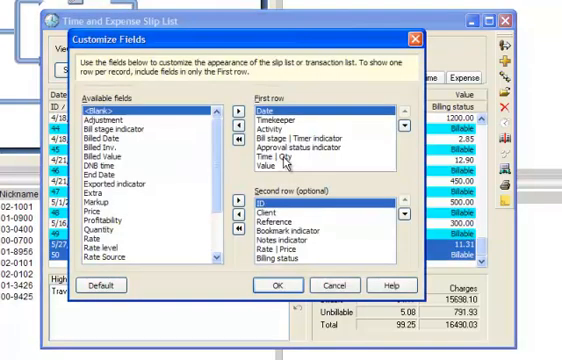
mouse_move(284, 165)
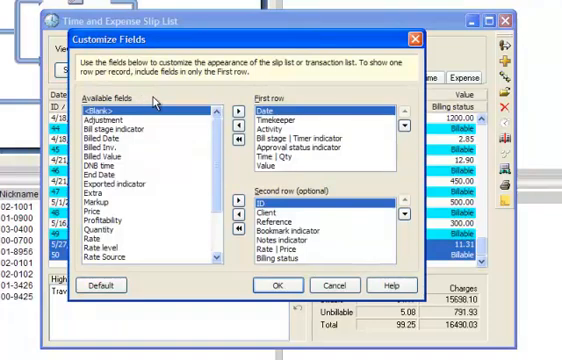
mouse_move(155, 104)
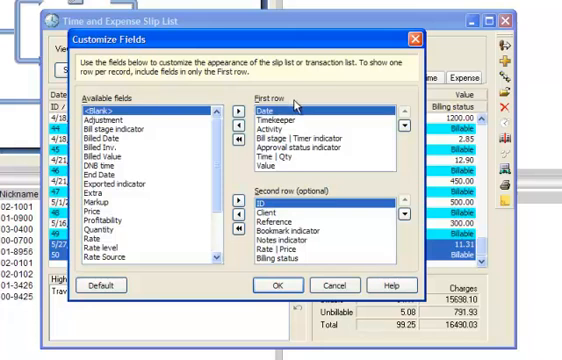
mouse_move(333, 198)
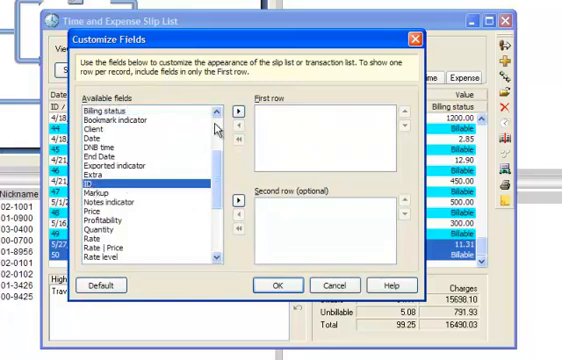
Step: Put ID, Timekeeper, Rate, Value and Time spent in the first row and save the layout
click(236, 120)
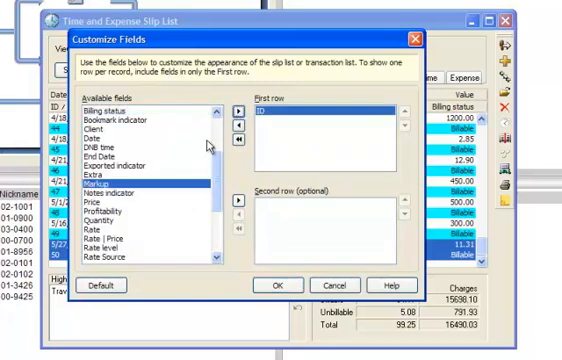
scroll(down, 3)
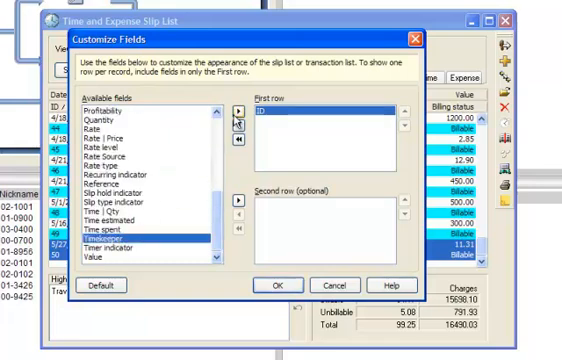
click(238, 110)
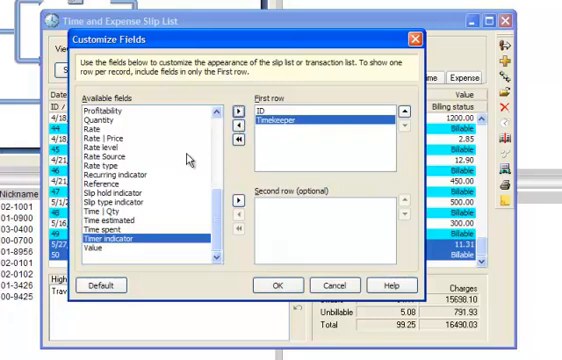
click(100, 128)
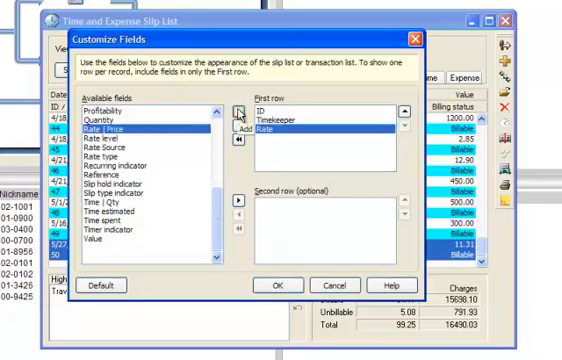
click(105, 241)
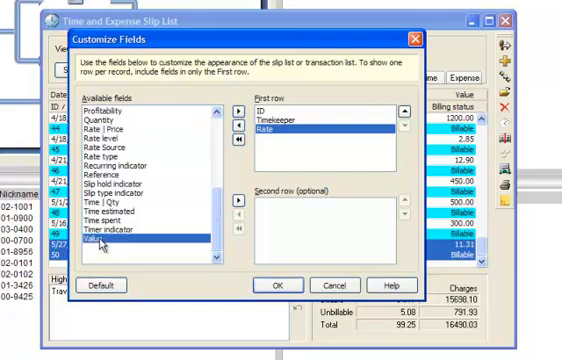
click(236, 109)
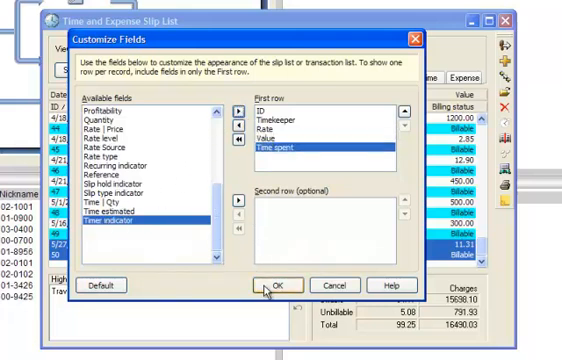
click(281, 285)
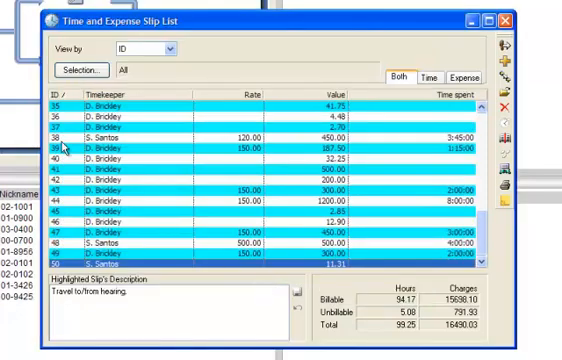
mouse_move(235, 144)
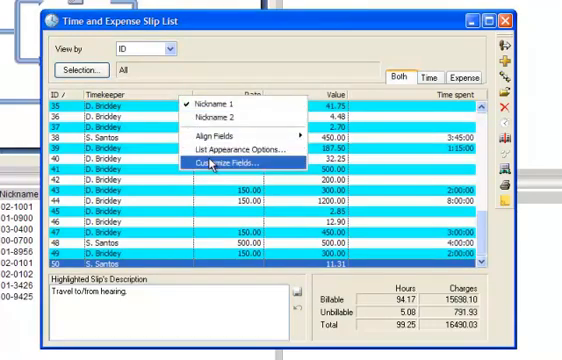
Step: Reopen Customize Fields from the slip list header's context menu
click(224, 161)
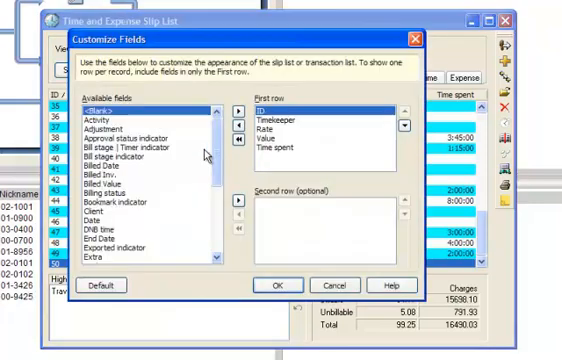
mouse_move(265, 140)
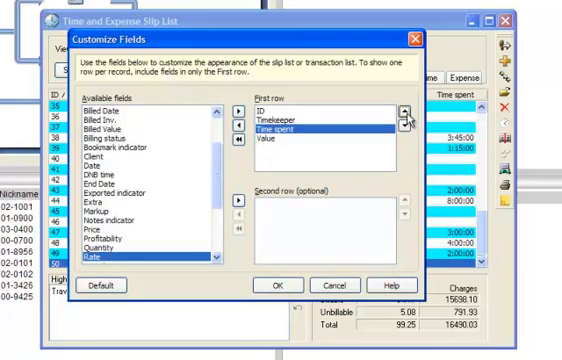
mouse_move(345, 120)
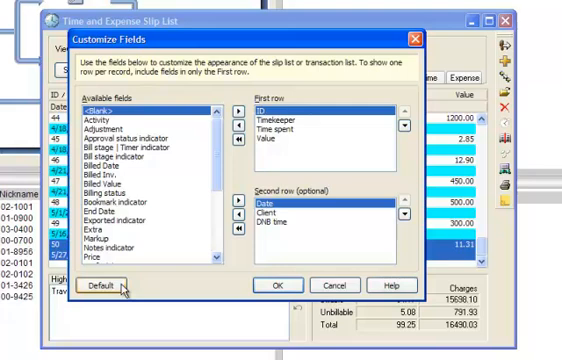
Step: Reset both rows to defaults: Date, Timekeeper, Activity first; ID, Client, Reference second
click(99, 285)
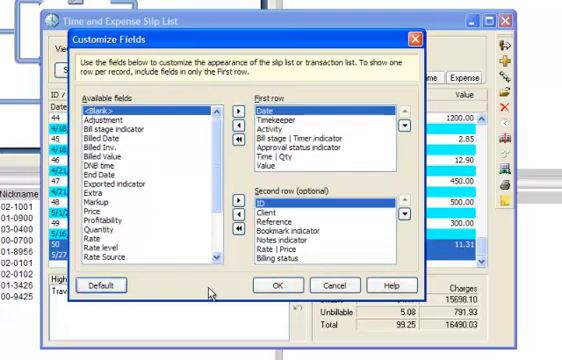